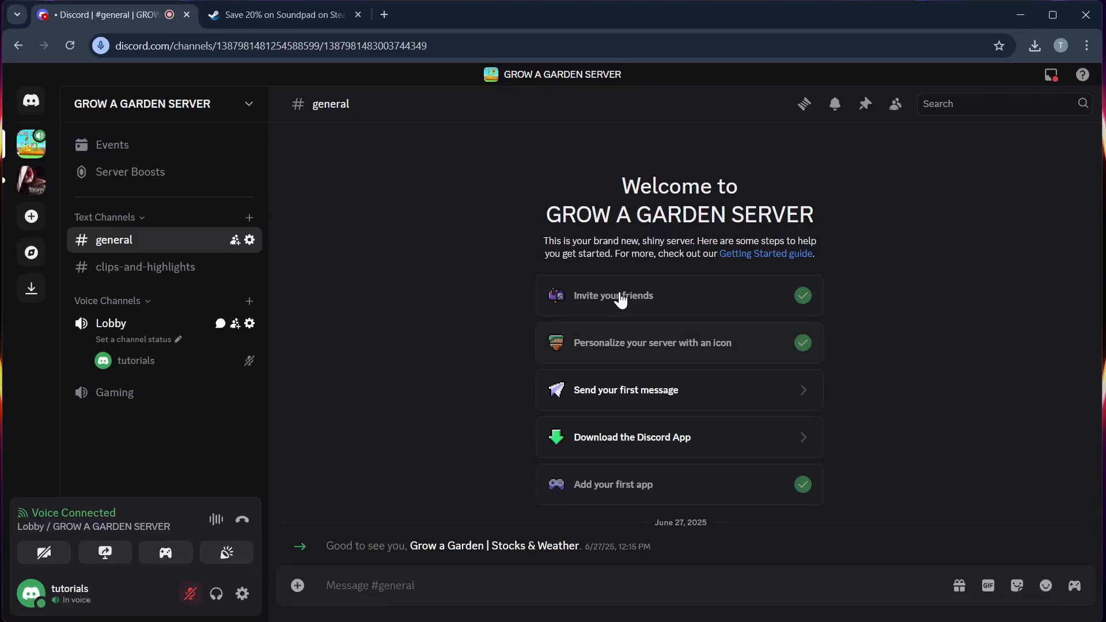
mouse_move(646, 217)
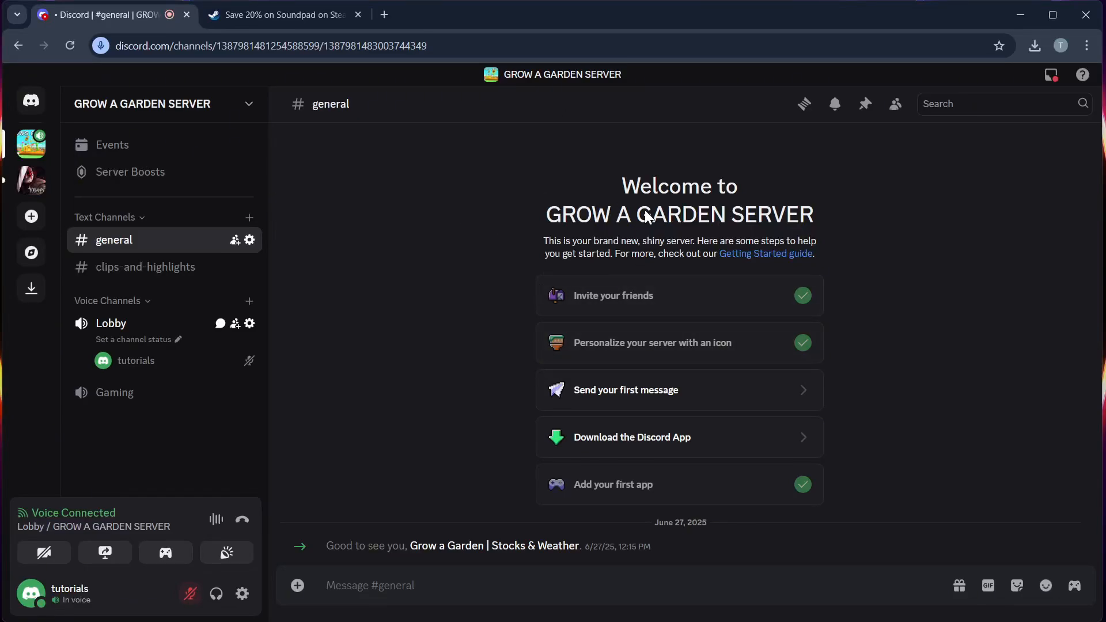
Step: Verify in Soundpad preferences that Laptop Mic is the checked recording device with Good status, then close
click(278, 14)
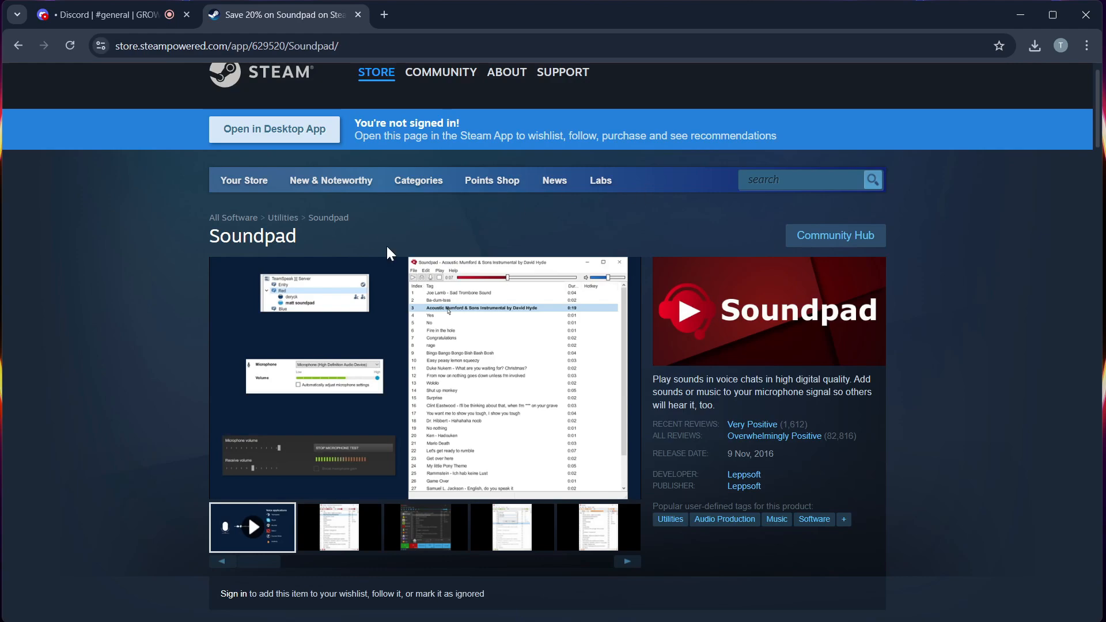
click(106, 13)
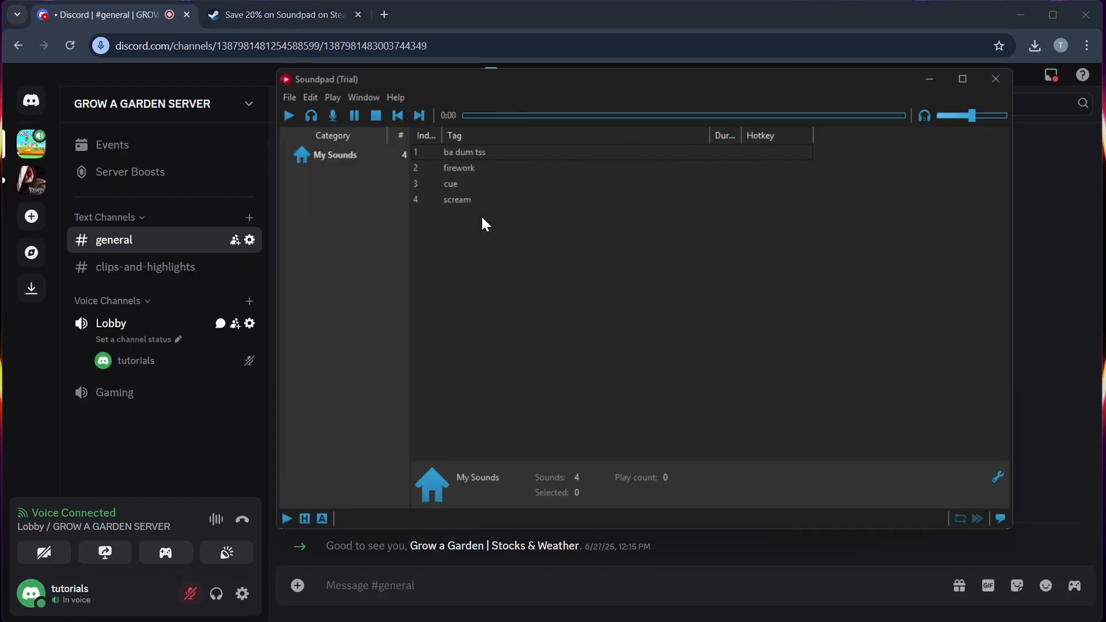
click(289, 97)
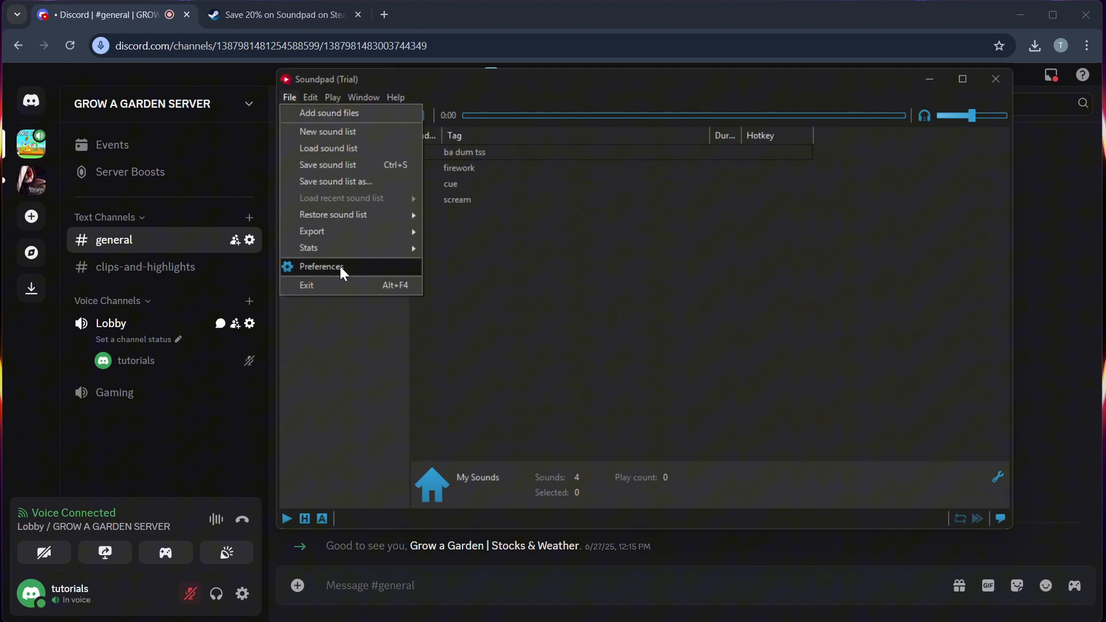
click(321, 266)
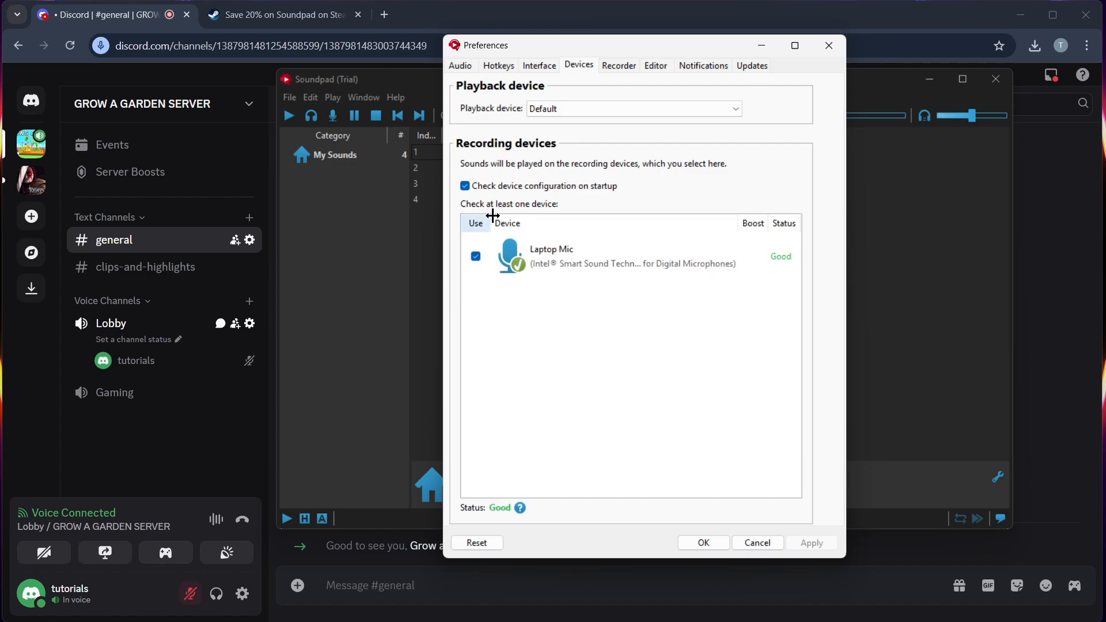
mouse_move(585, 204)
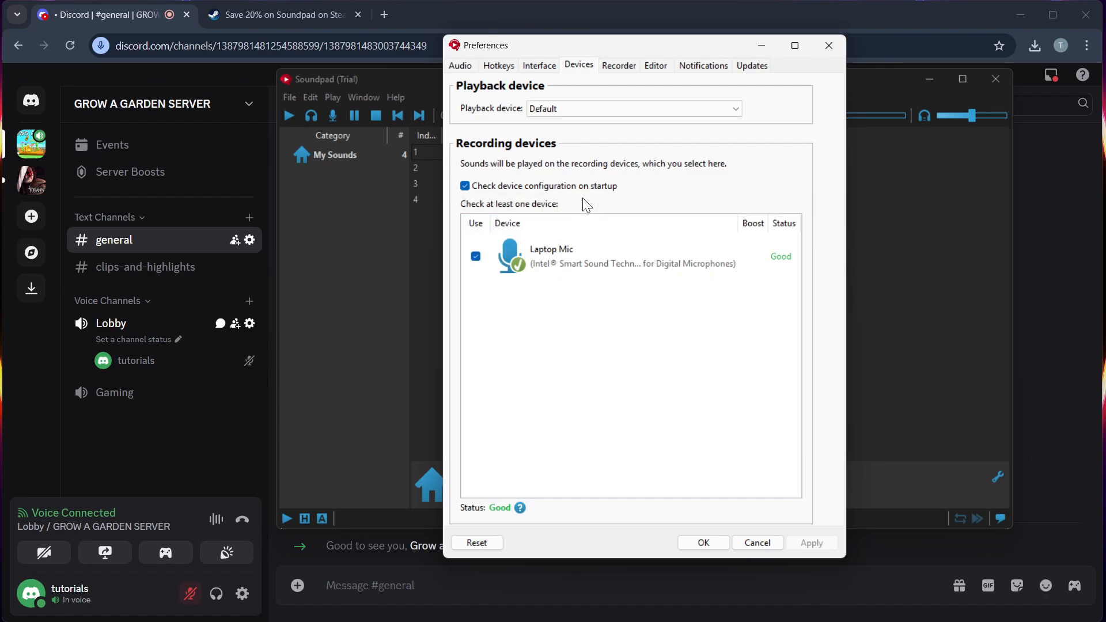
mouse_move(628, 210)
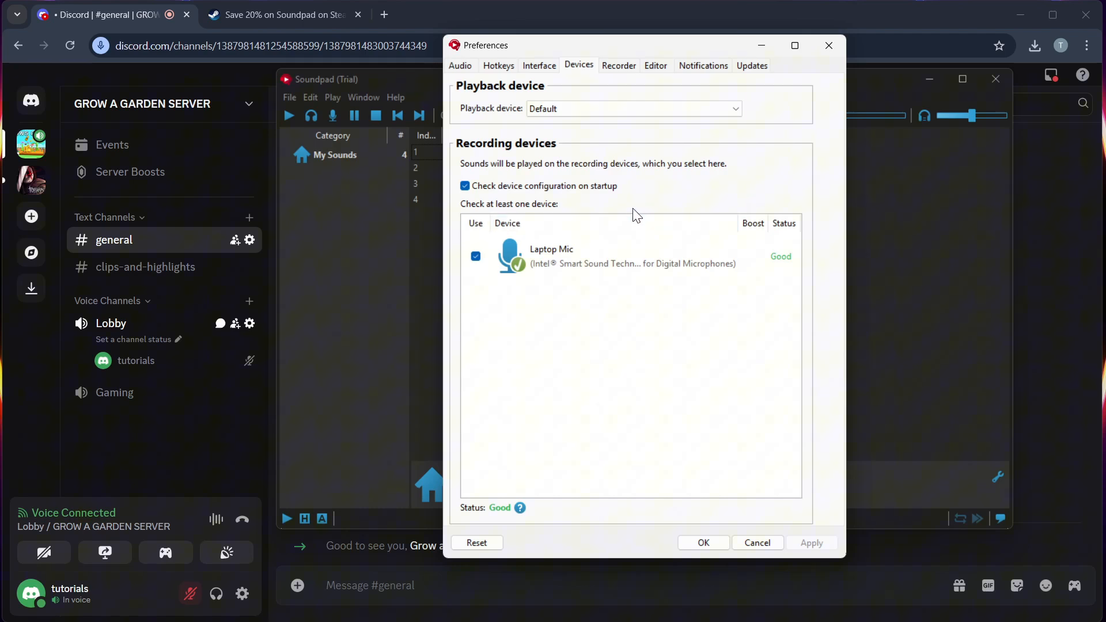
mouse_move(755, 155)
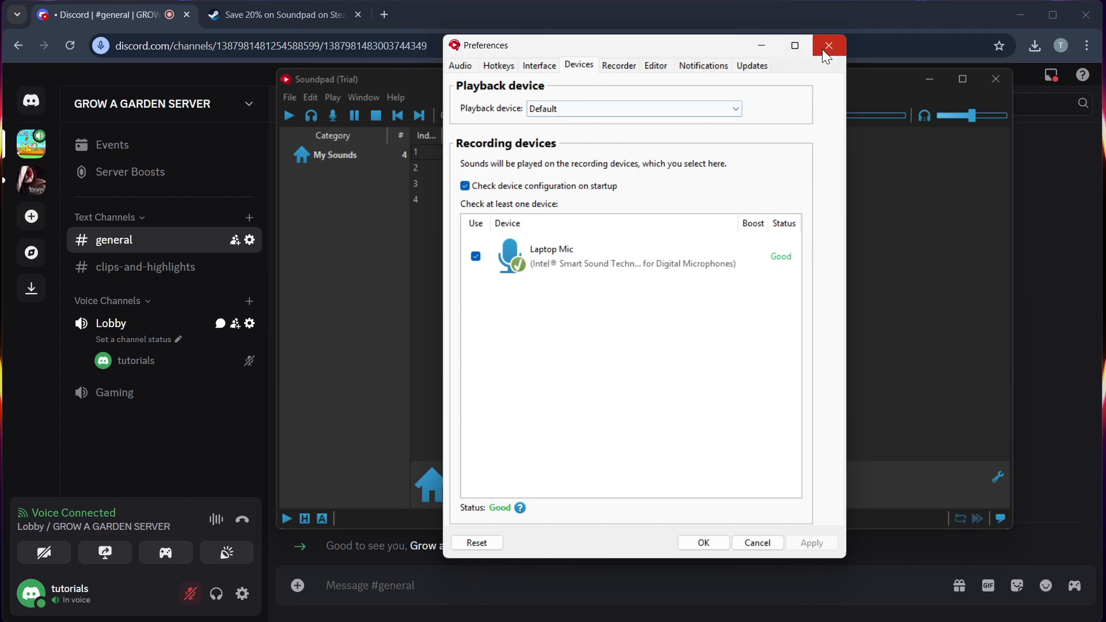
click(828, 45)
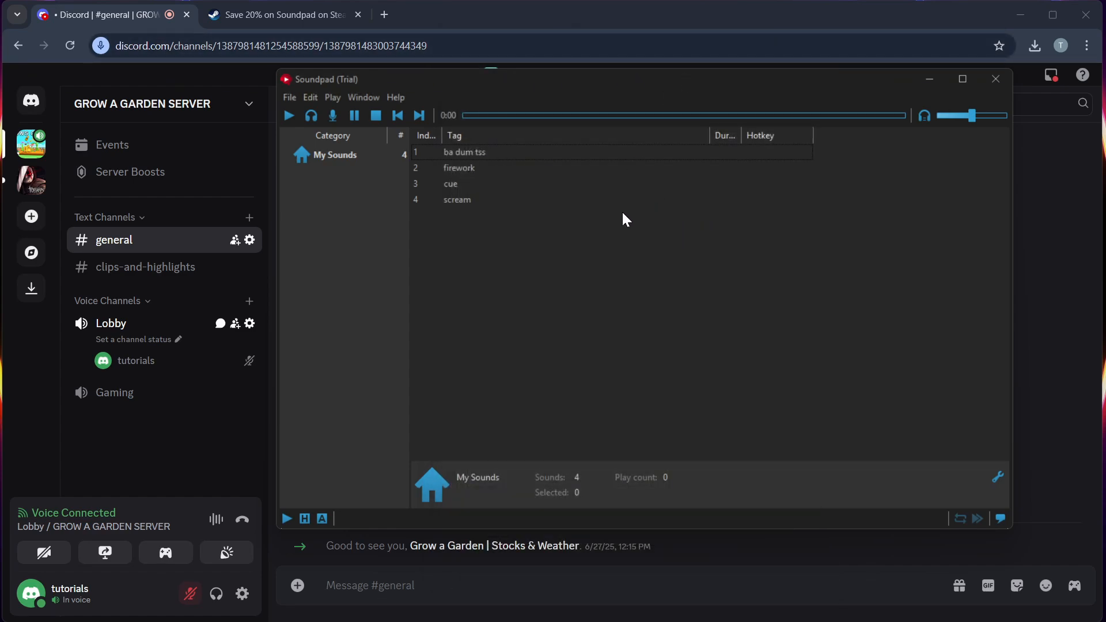
mouse_move(497, 221)
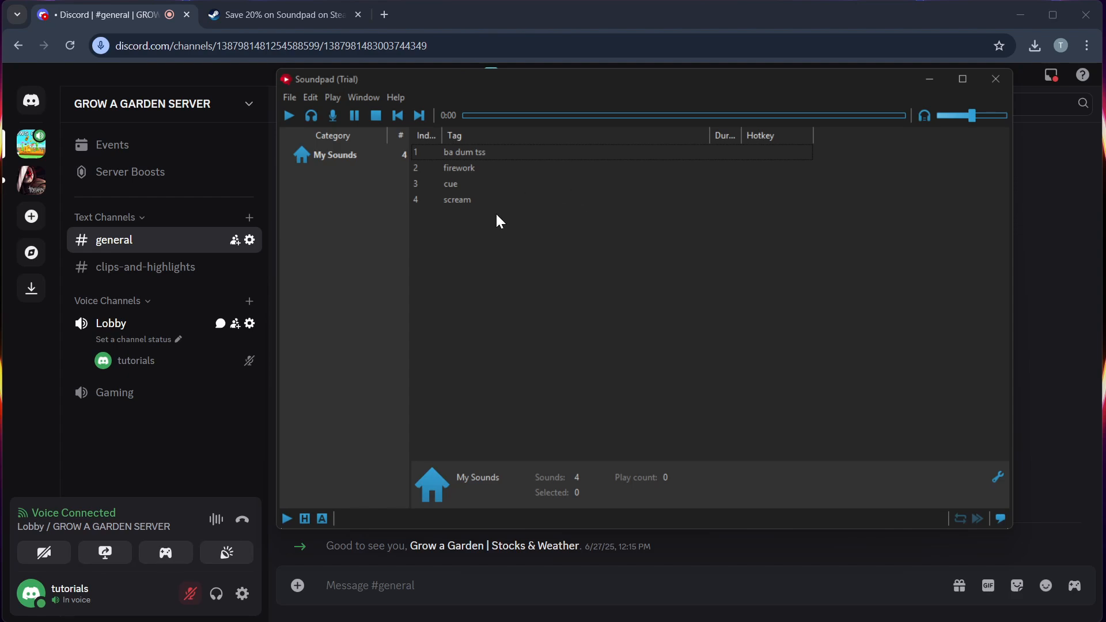
mouse_move(208, 292)
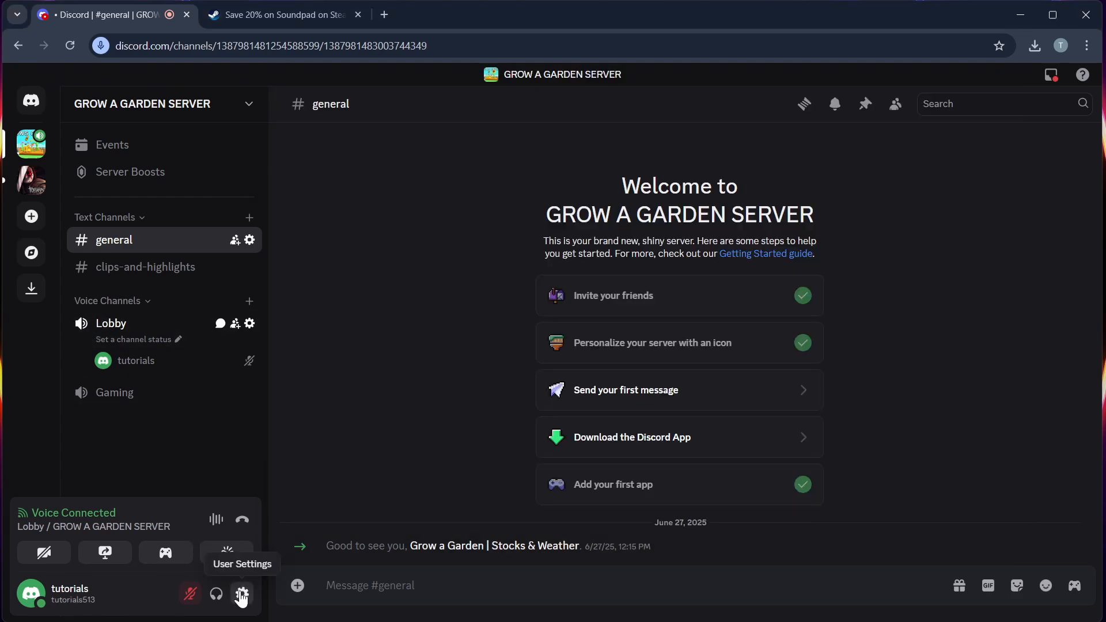
Step: Open Discord's Voice & Video settings and view the Input Device list, which offers only Default
click(242, 595)
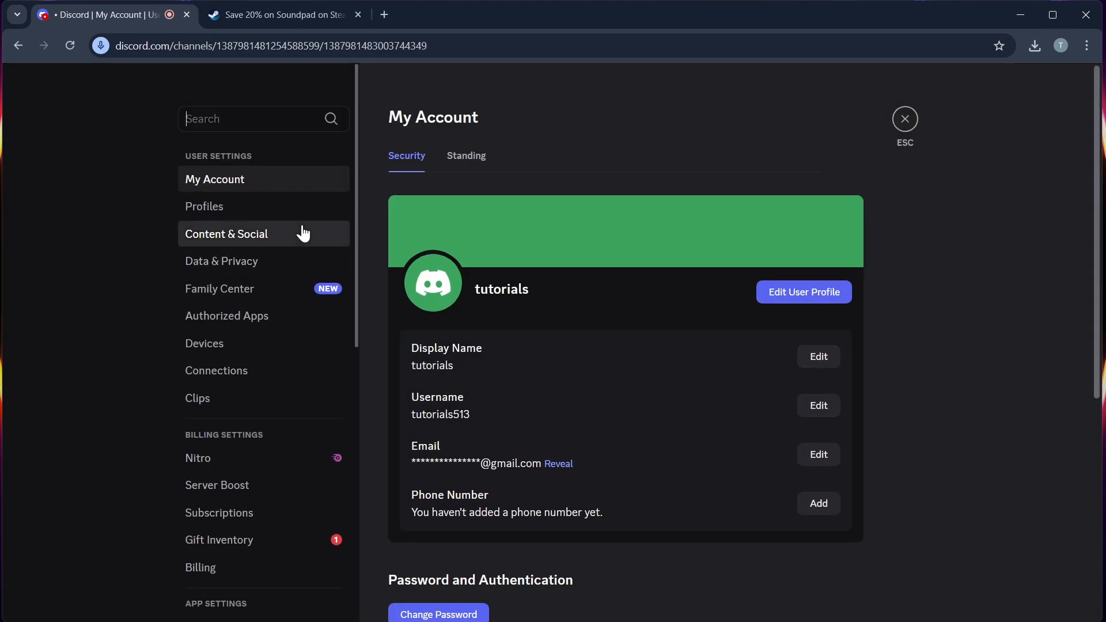
scroll(down, 3)
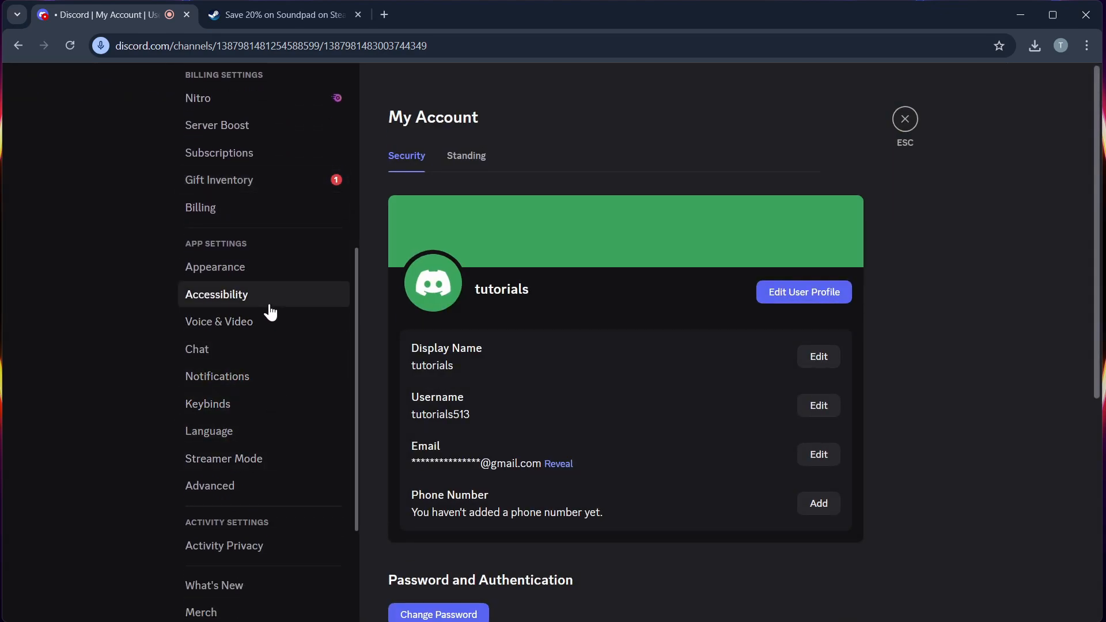
click(219, 321)
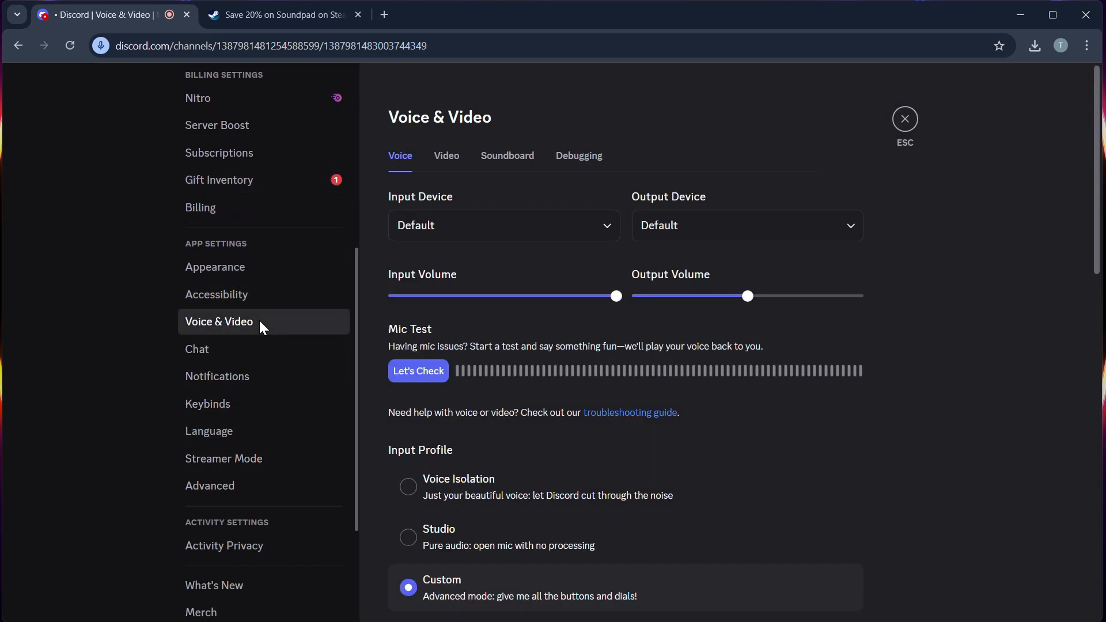
mouse_move(534, 249)
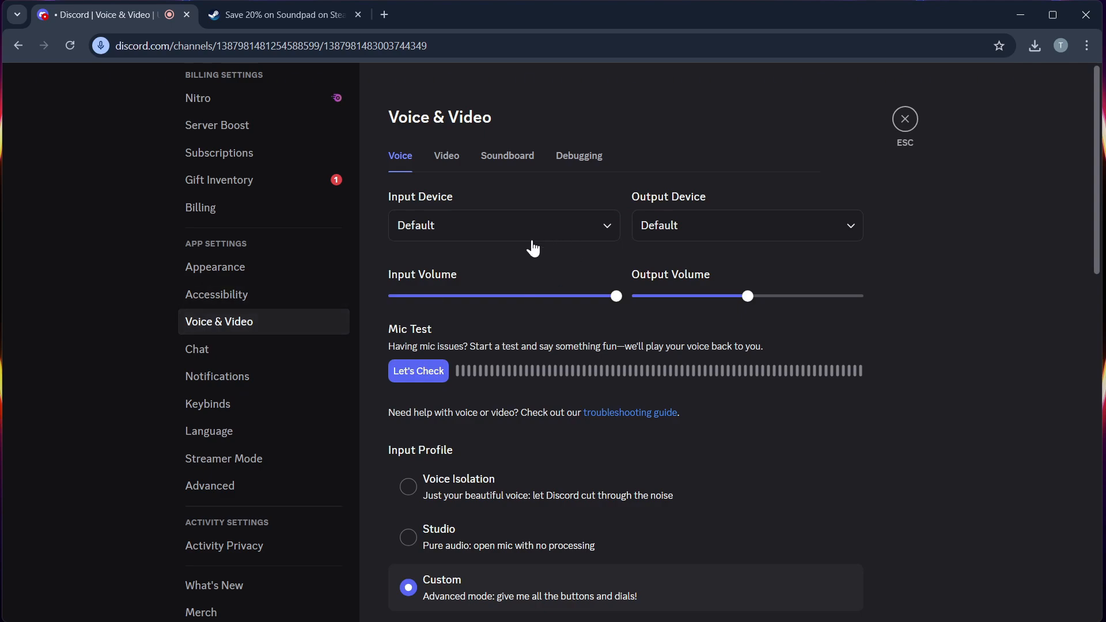
click(503, 225)
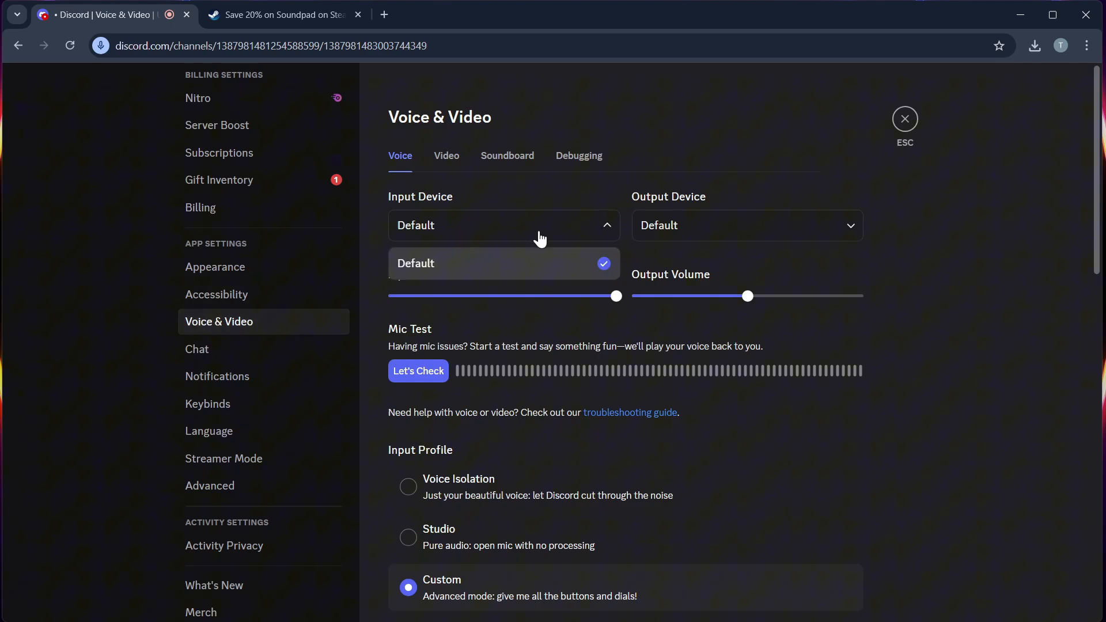
mouse_move(565, 244)
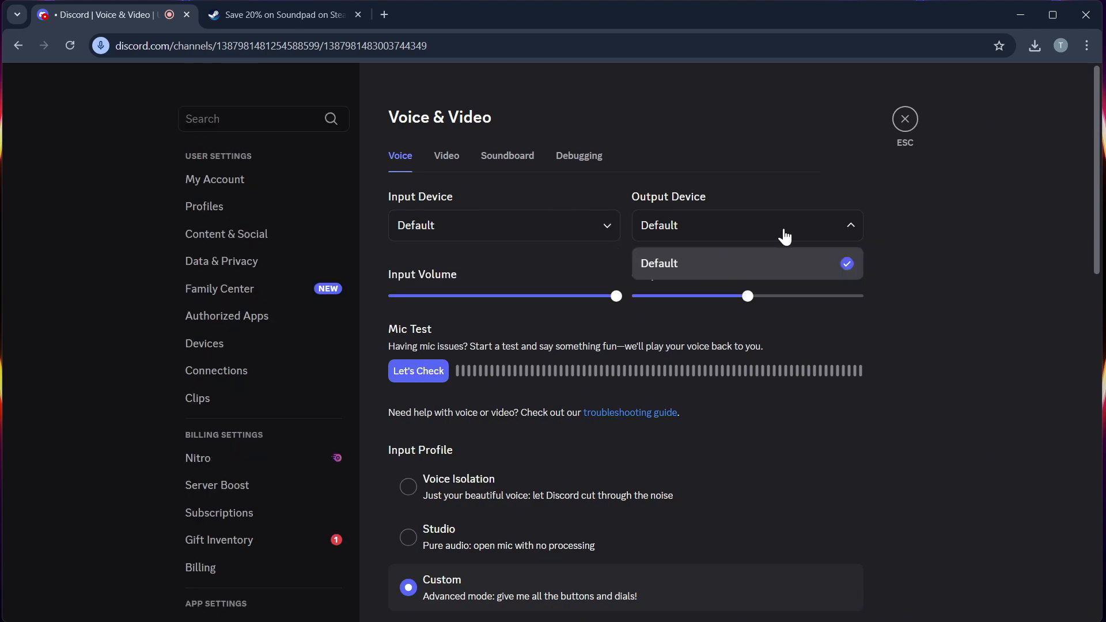
mouse_move(787, 244)
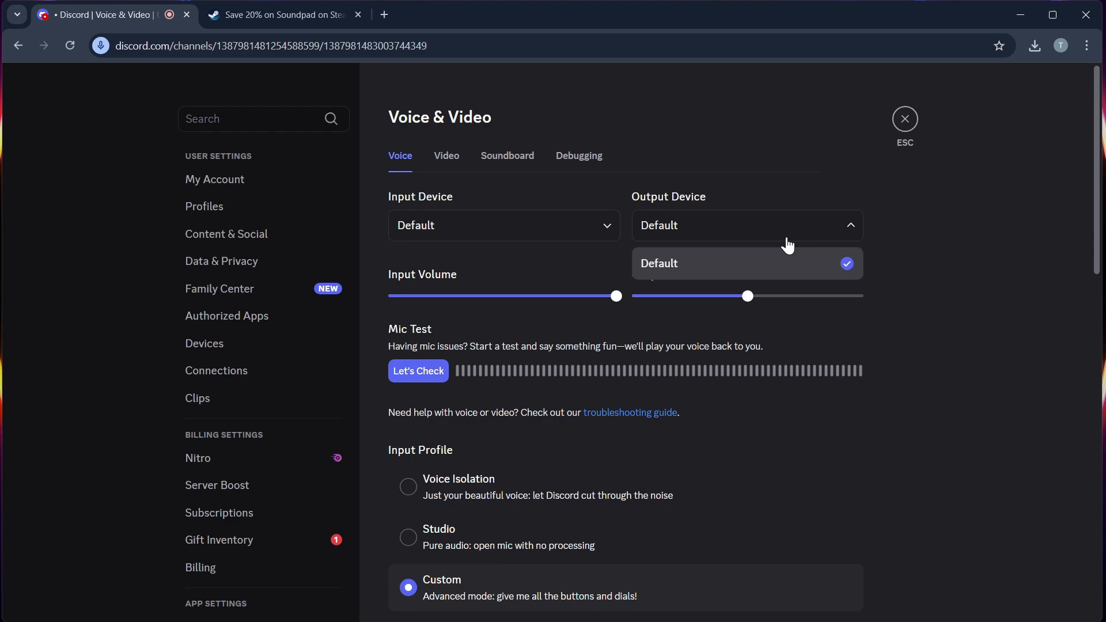
Step: Close Discord settings with ESC to return to GROW A GARDEN SERVER's general channel
click(905, 118)
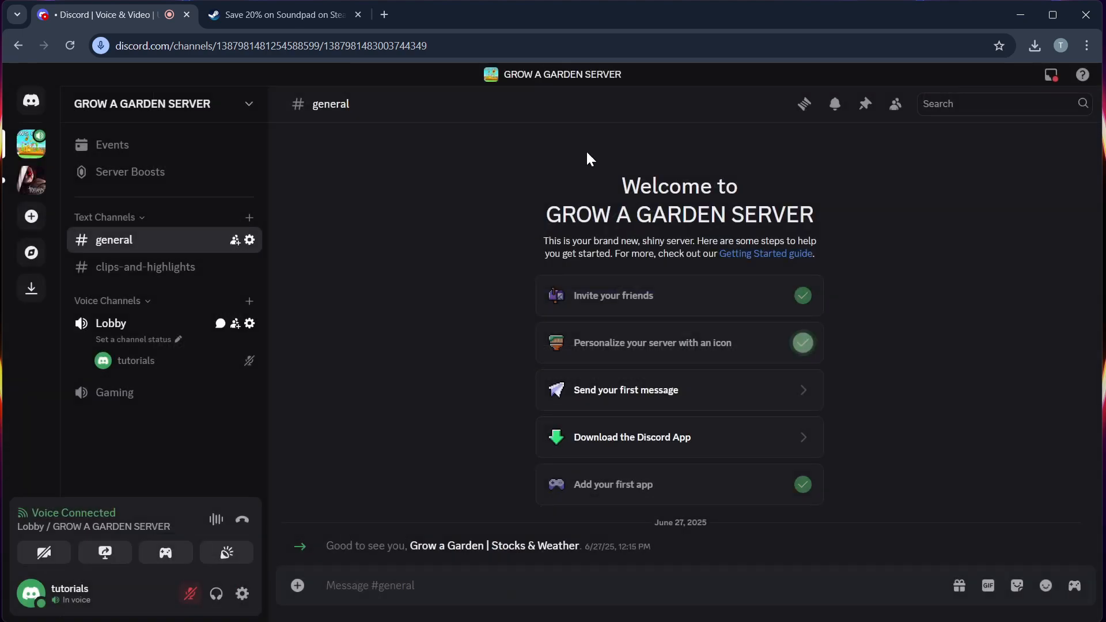
mouse_move(358, 296)
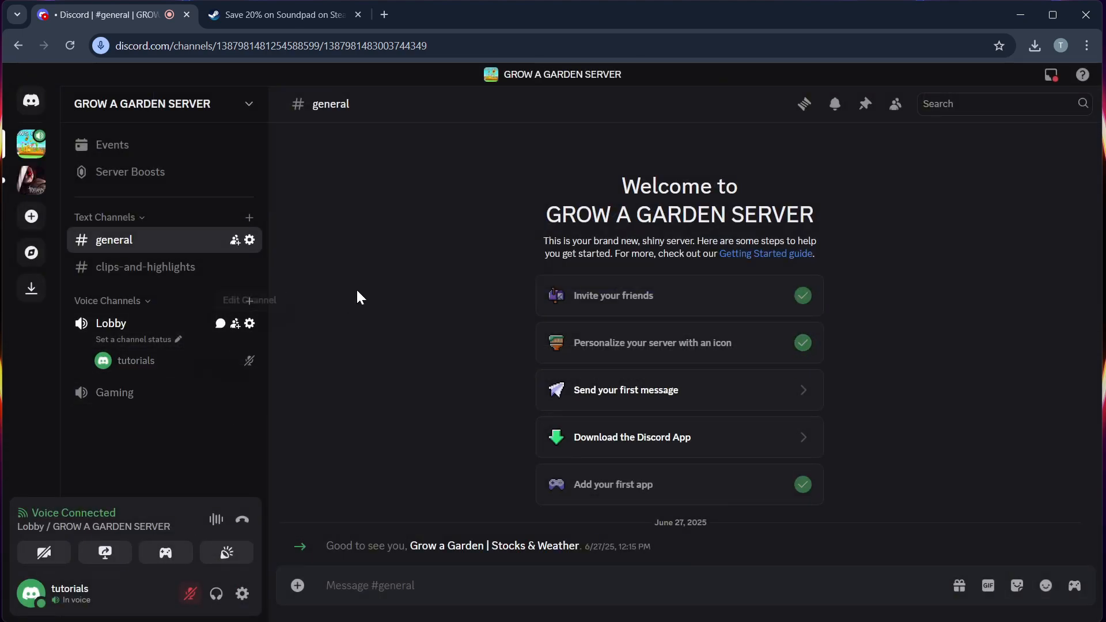
mouse_move(200, 346)
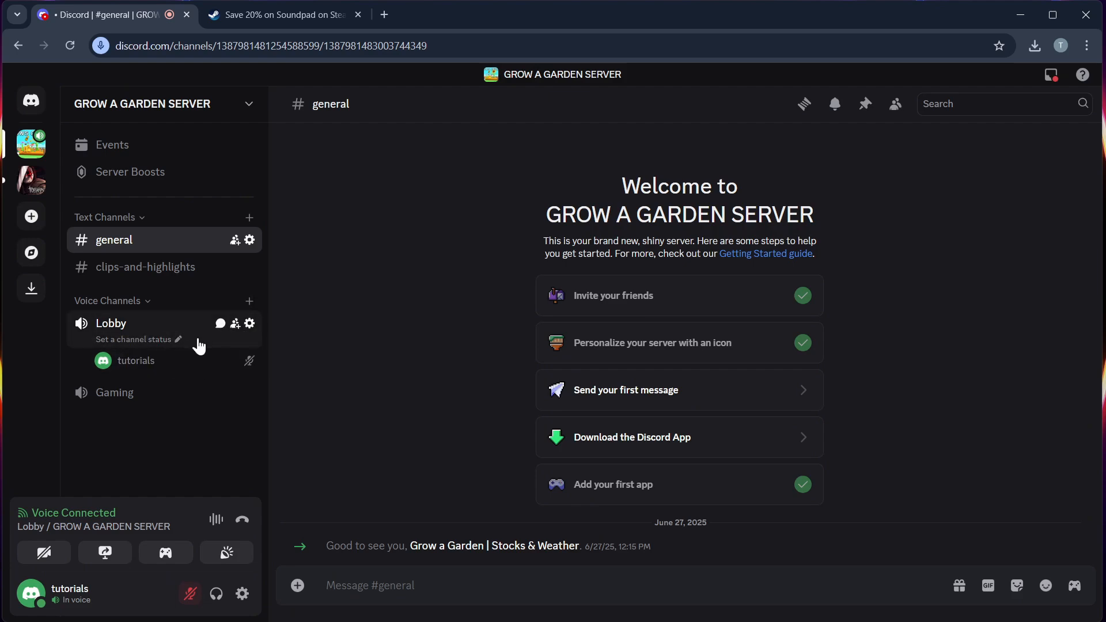
mouse_move(241, 519)
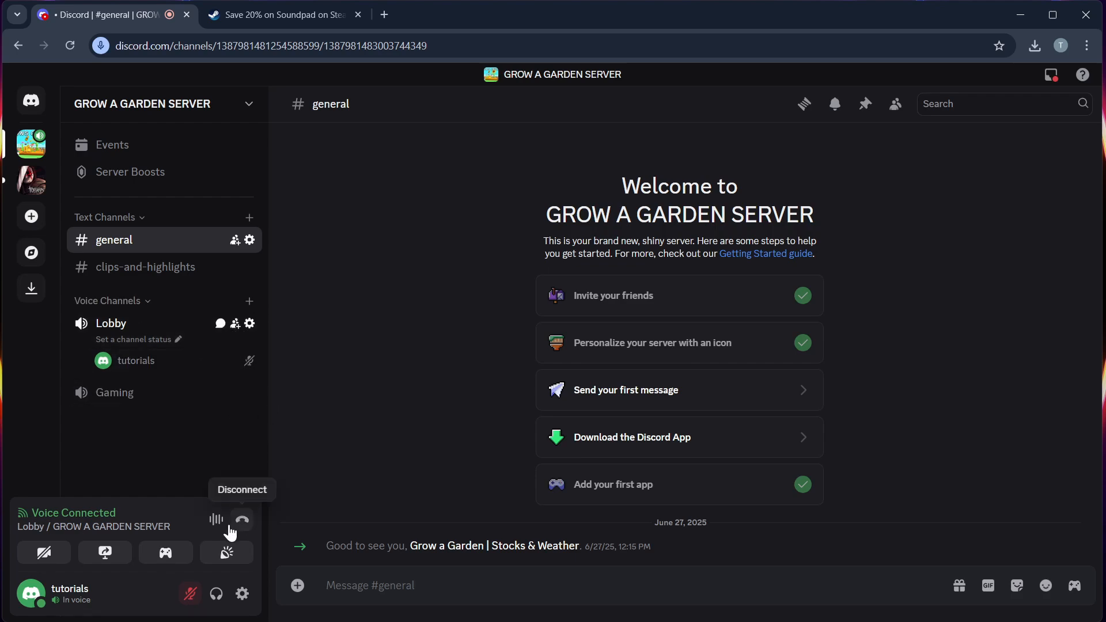
click(217, 520)
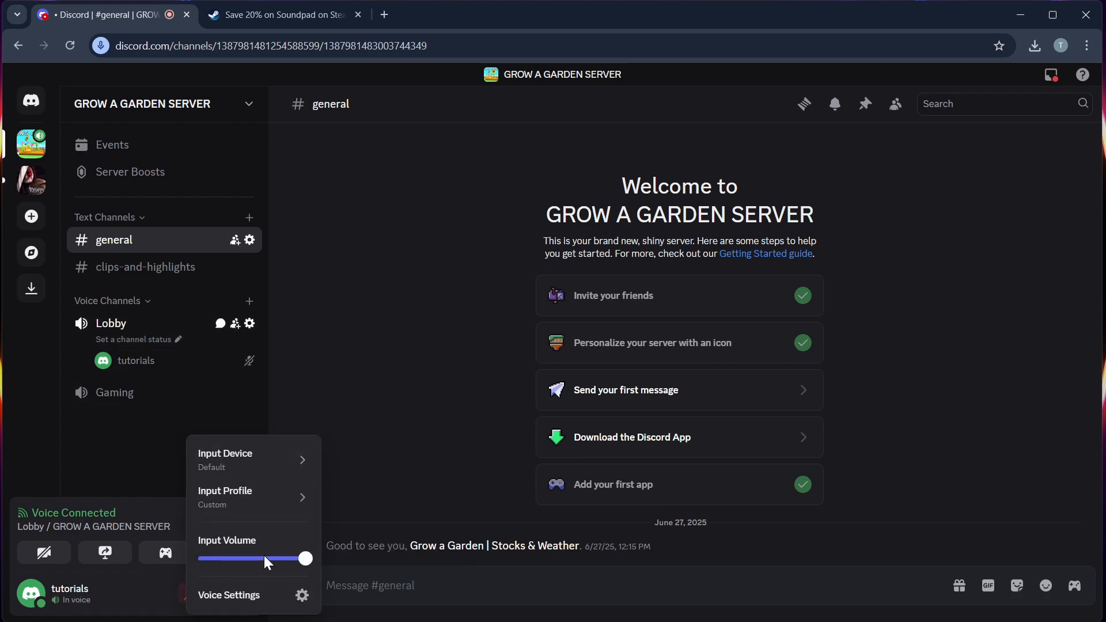
mouse_move(276, 529)
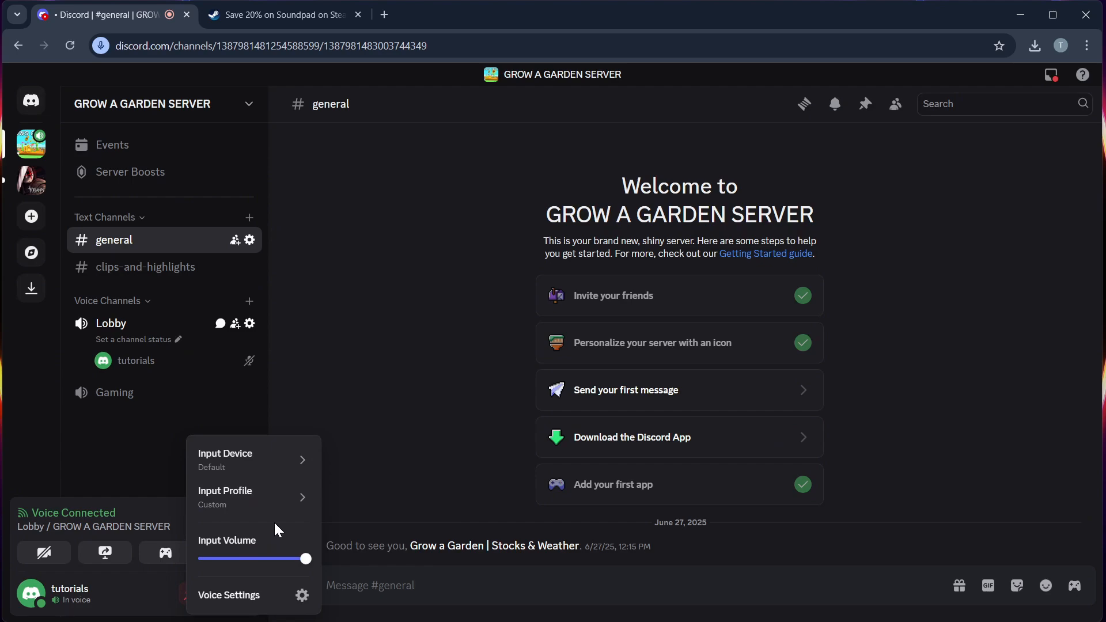
click(251, 458)
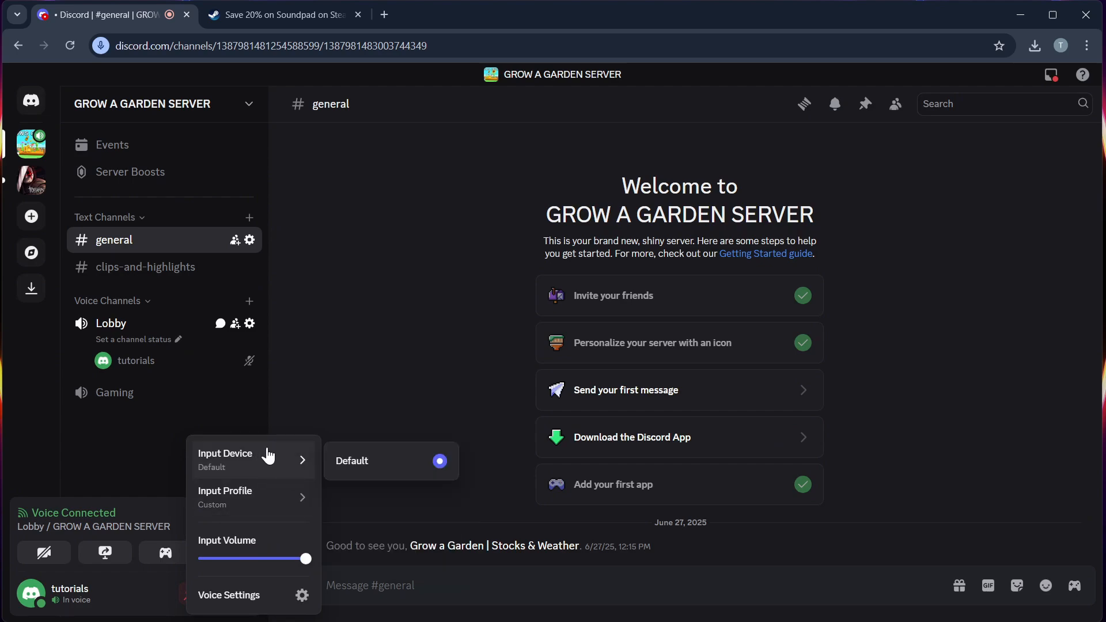
mouse_move(277, 449)
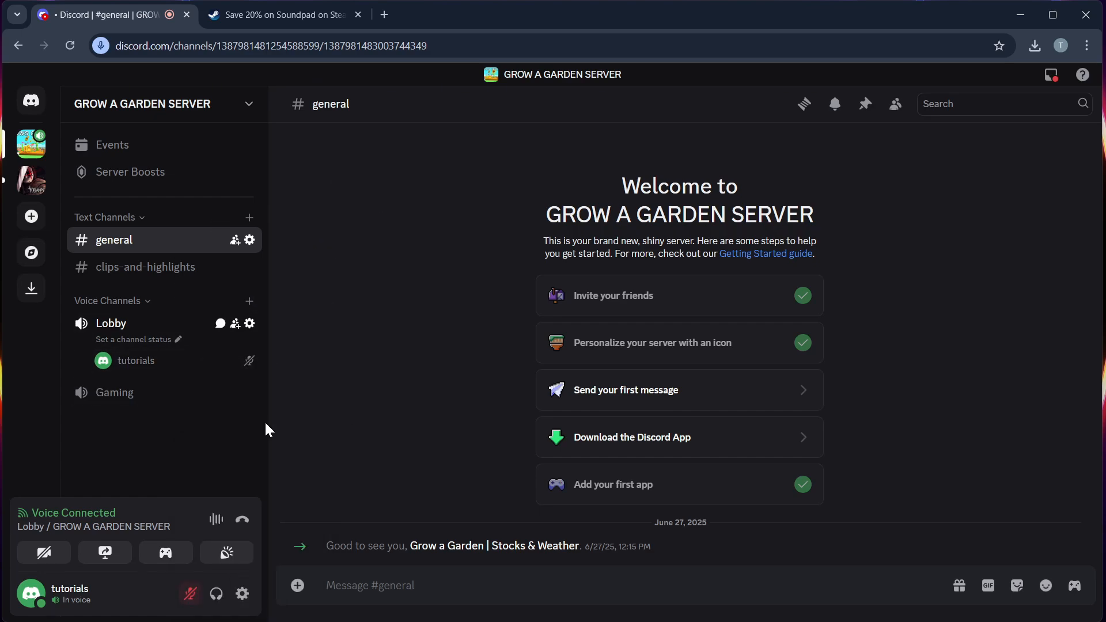
mouse_move(241, 520)
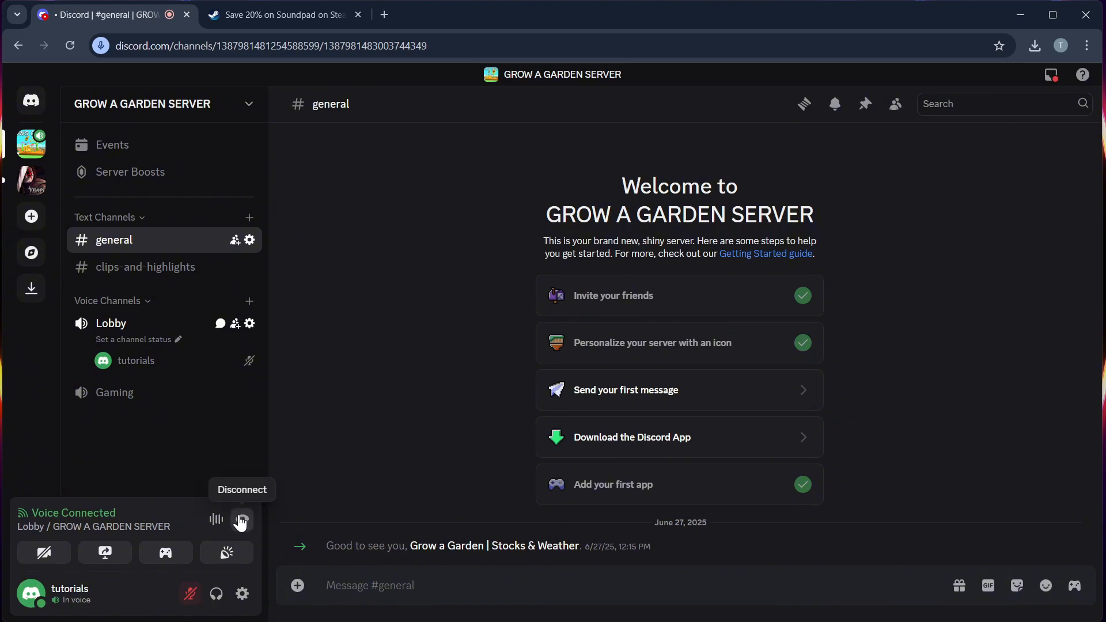
Step: Hang up from the Lobby voice channel using the Voice Connected panel's Disconnect button
click(241, 521)
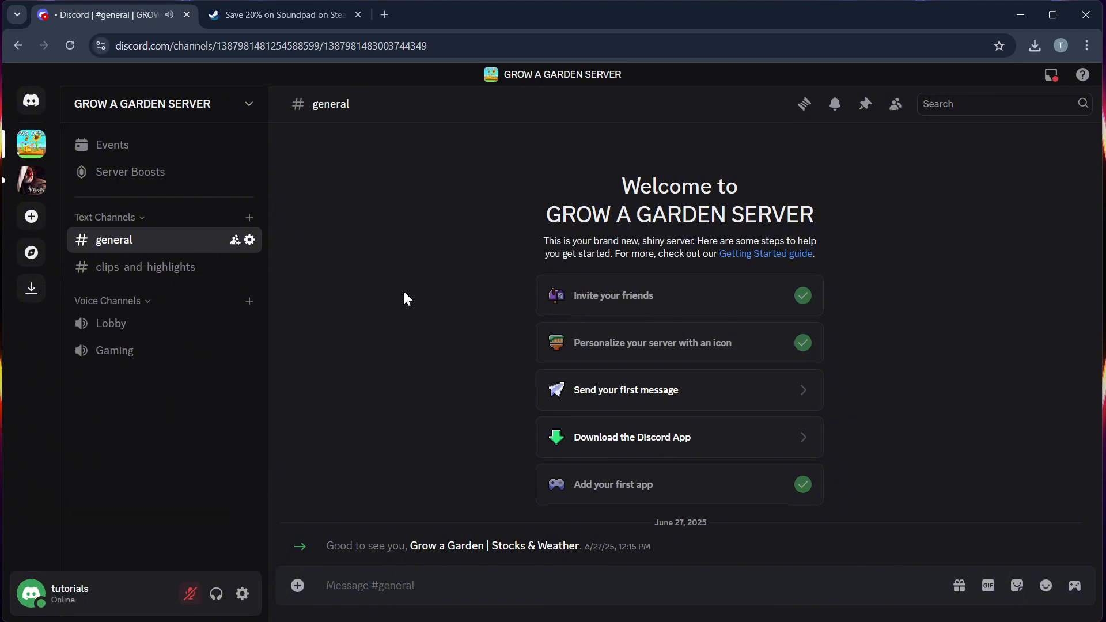
mouse_move(335, 395)
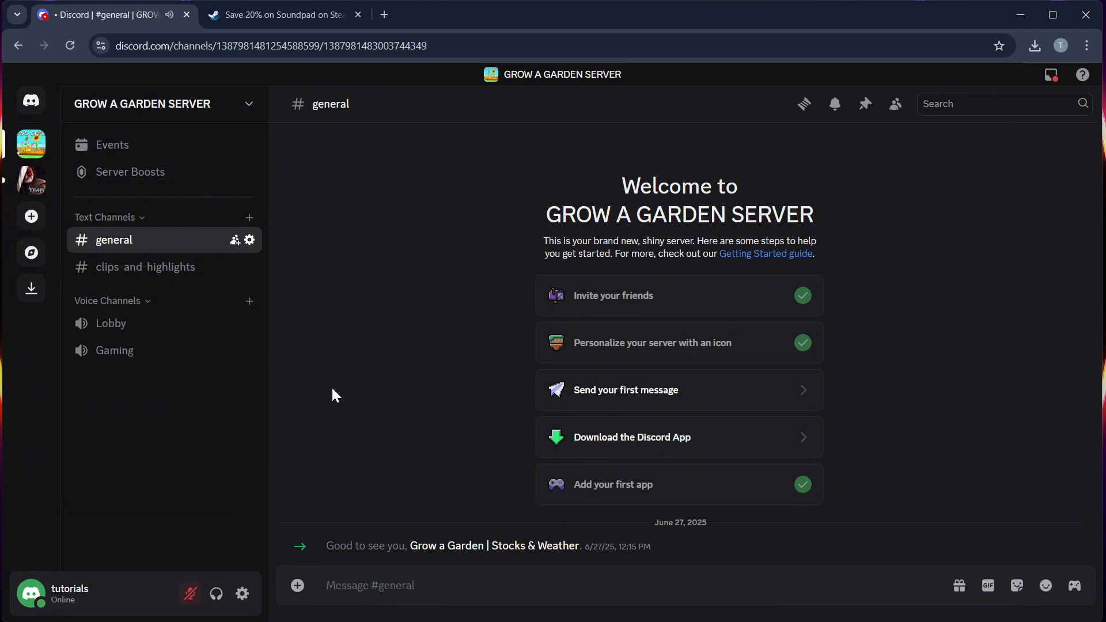